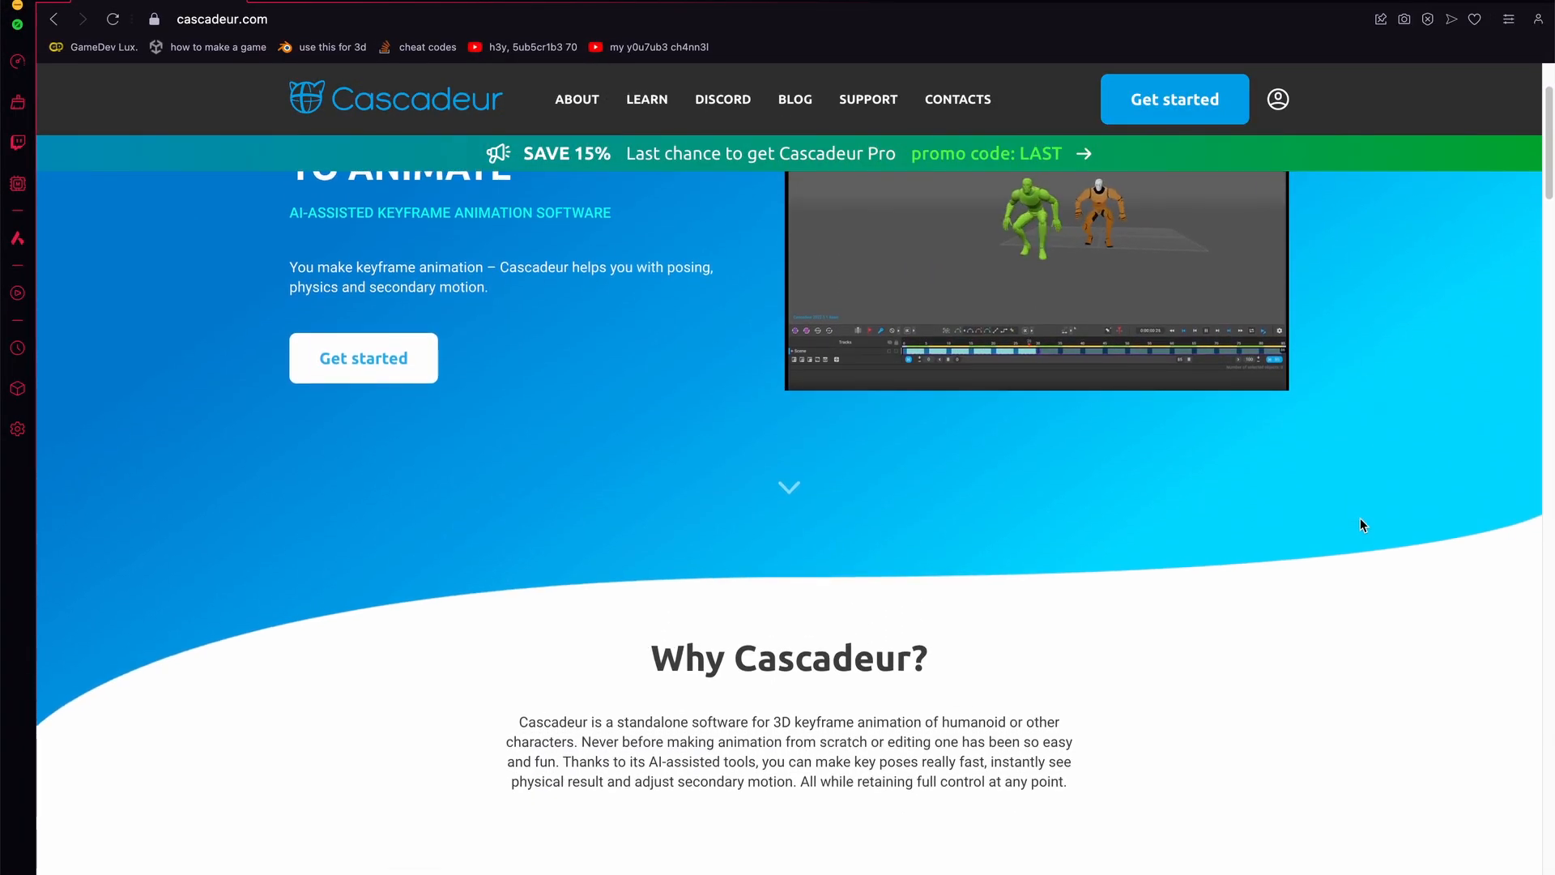
pyautogui.scroll(-3)
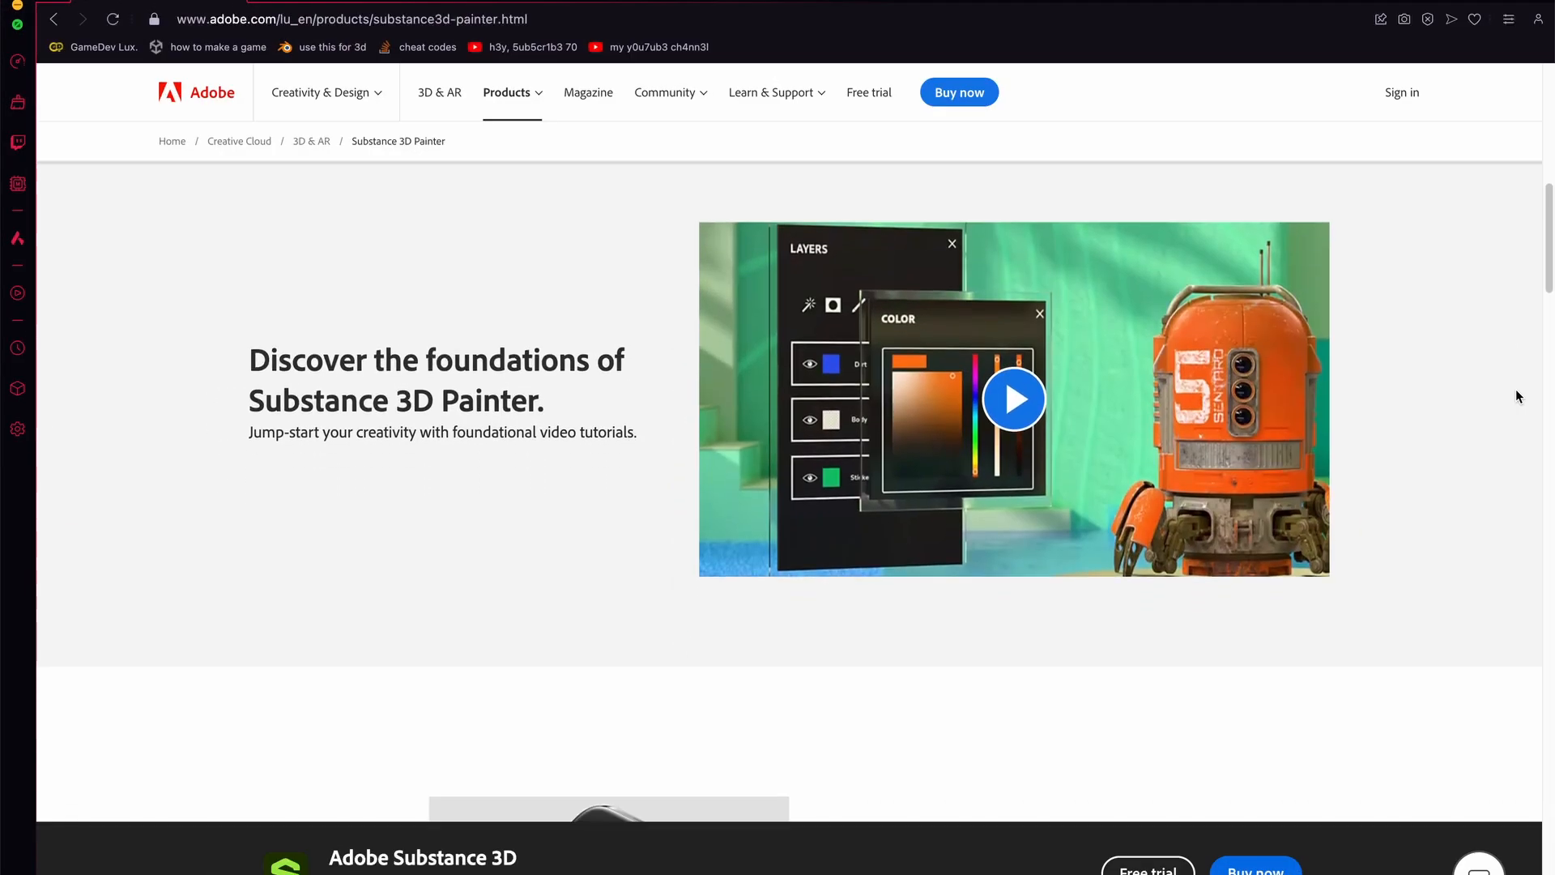
pyautogui.scroll(-3)
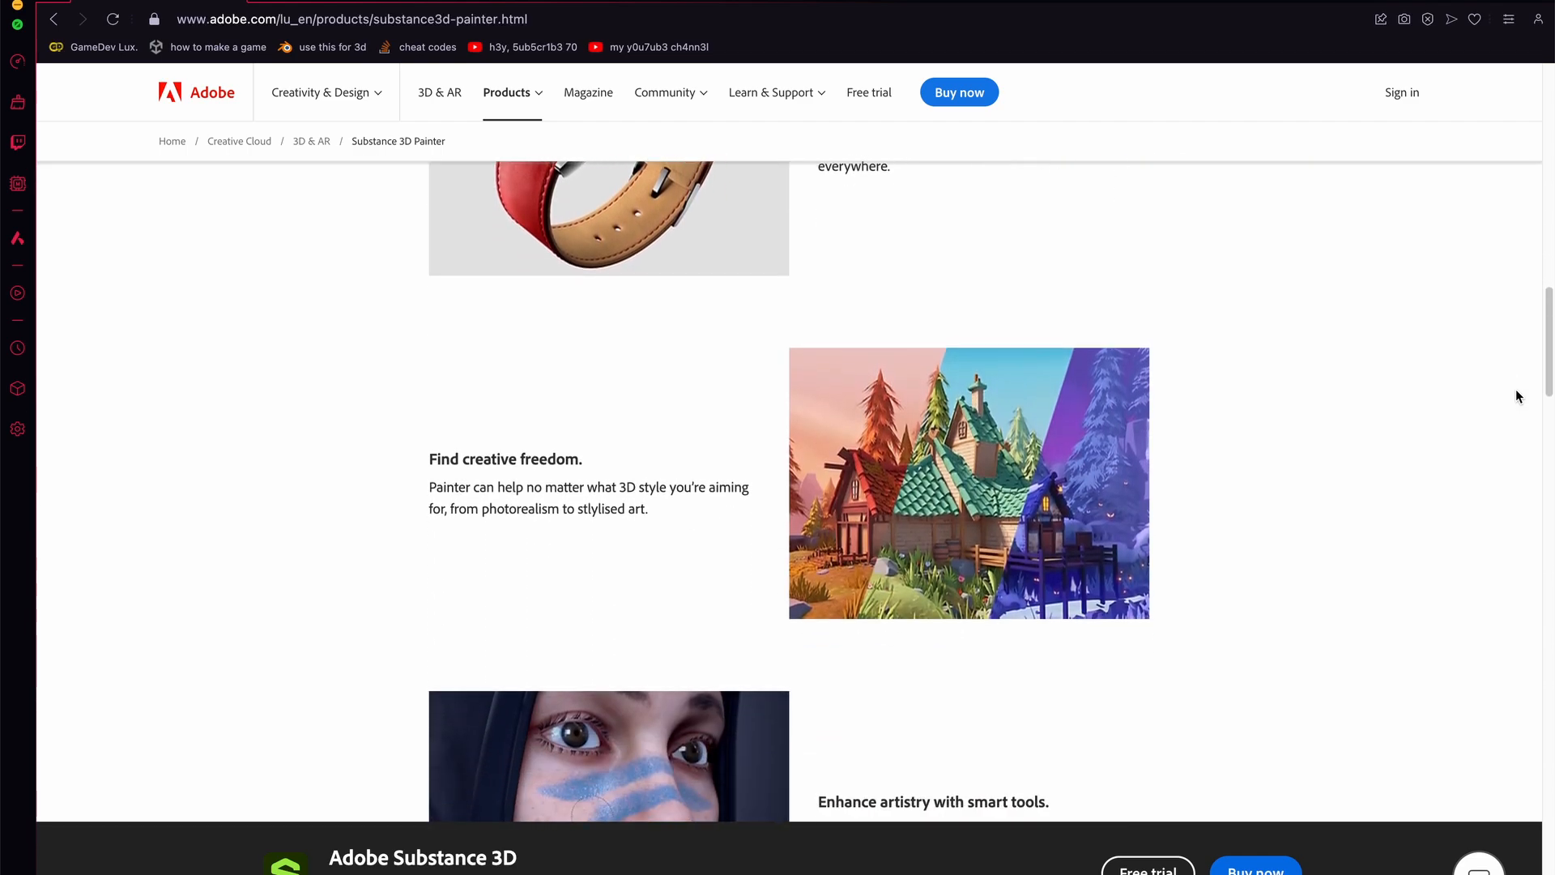
pyautogui.scroll(-3)
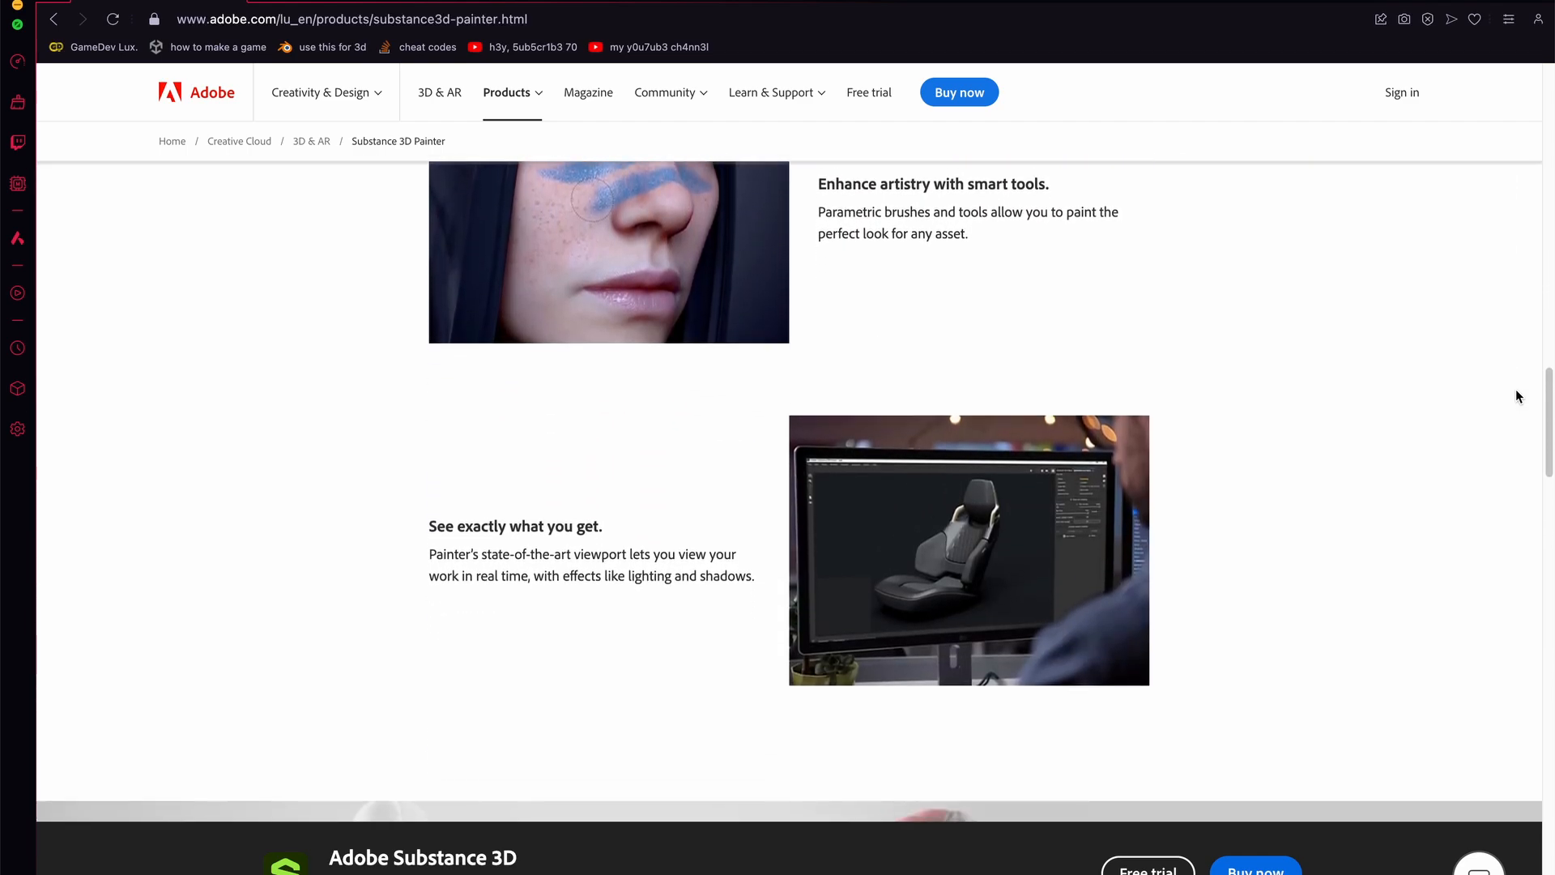
pyautogui.scroll(-3)
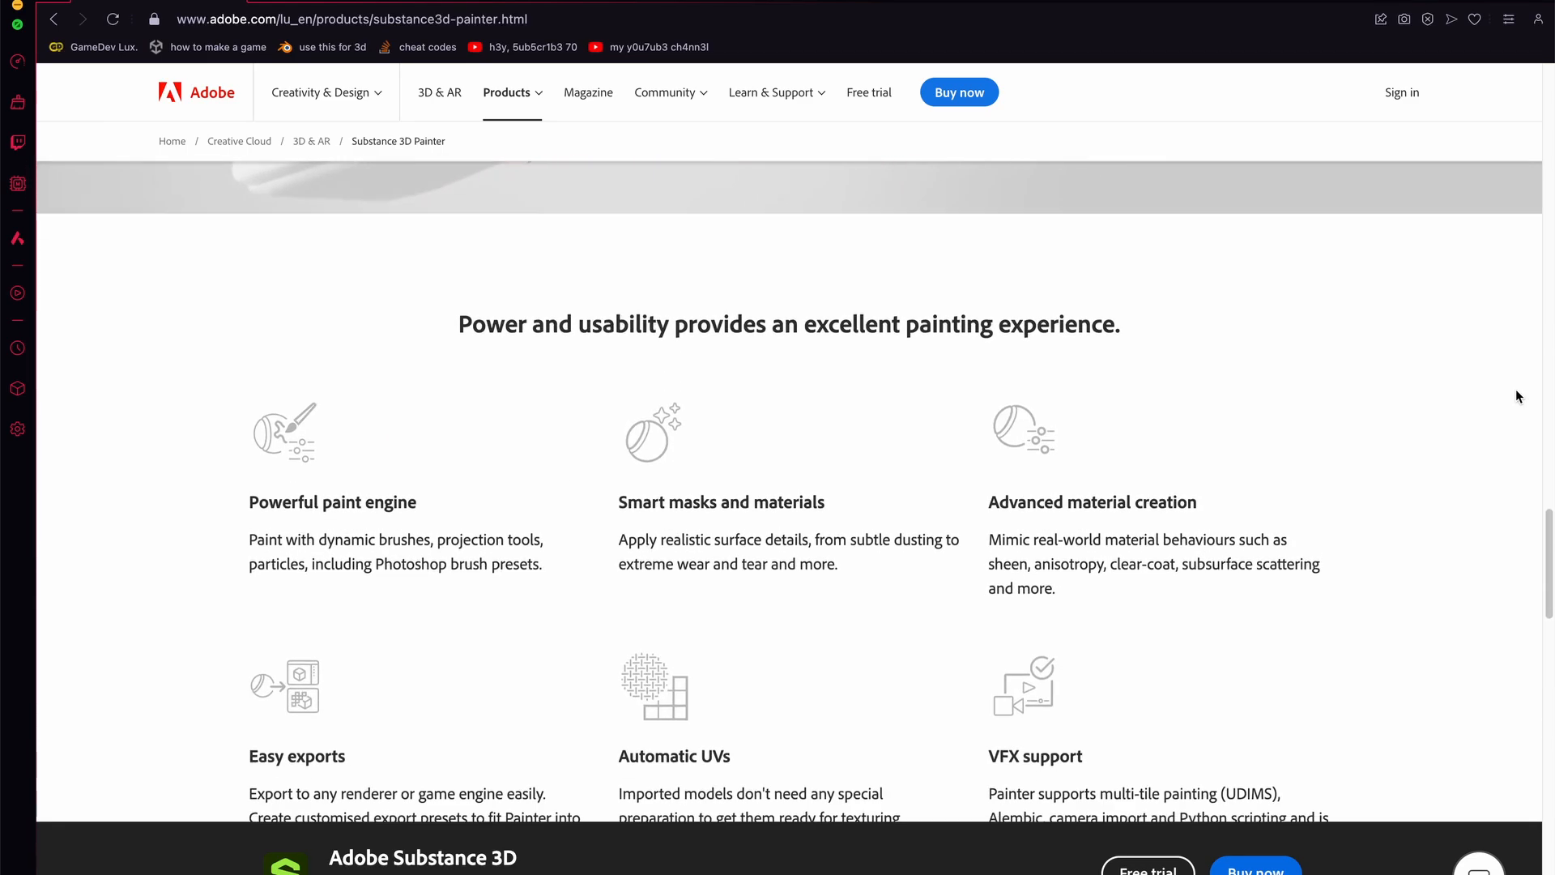
pyautogui.scroll(-3)
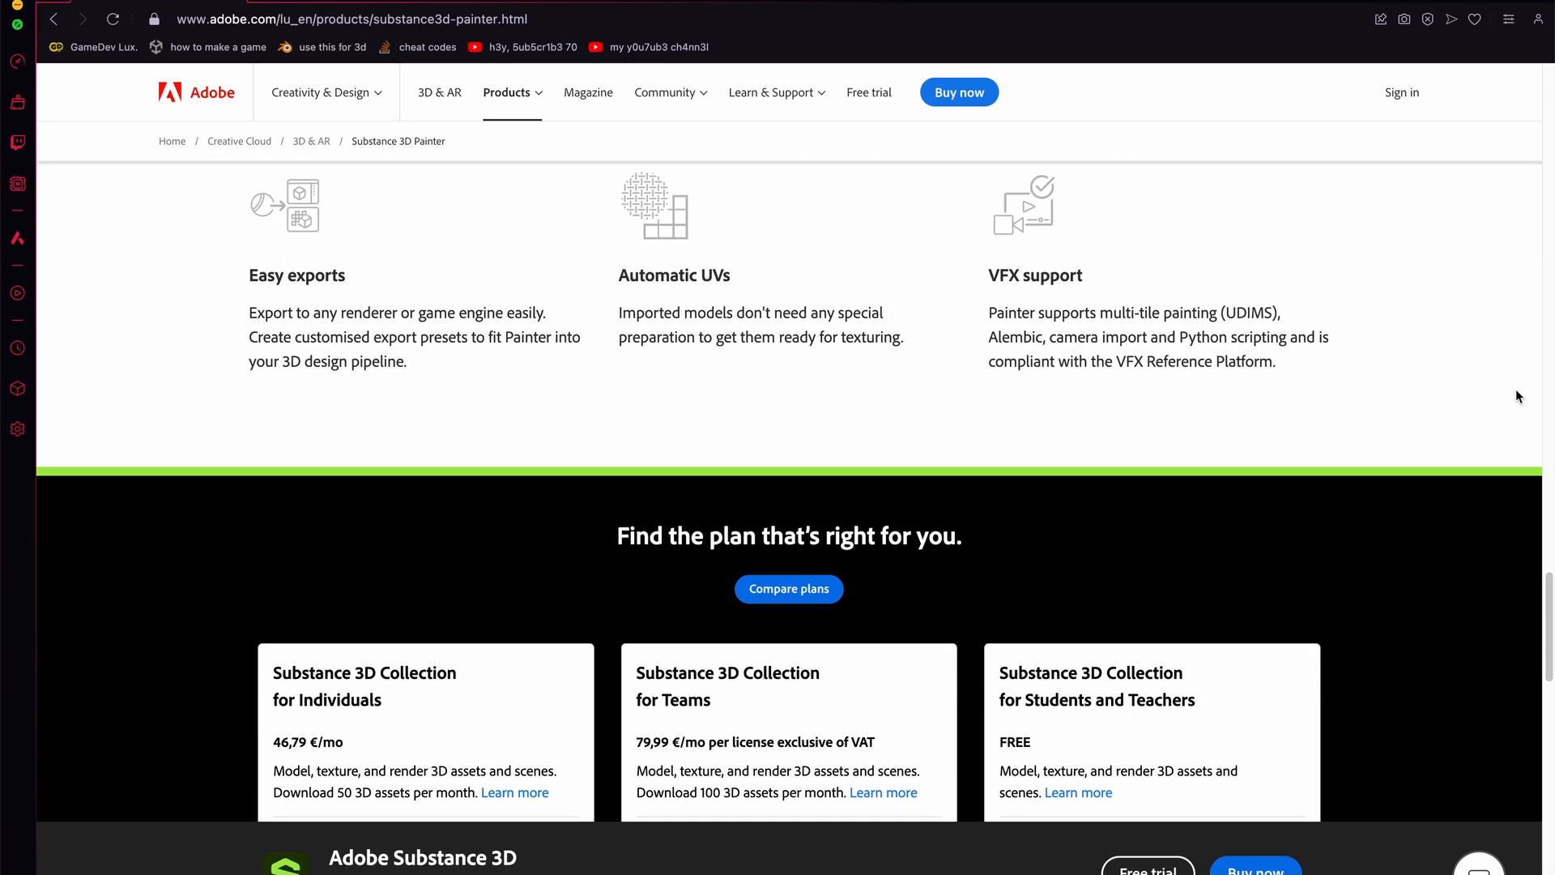